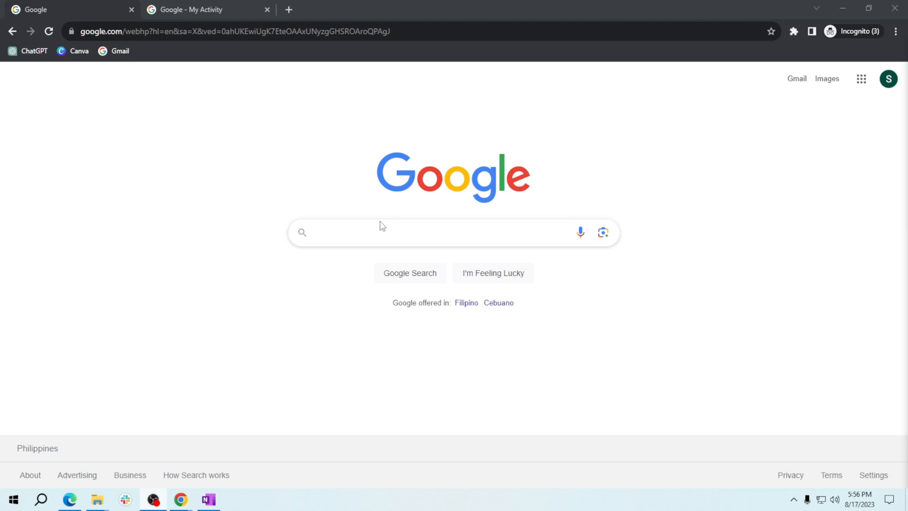
# - Search Google for 'define happy' to show the Dictionary panel for happy
pyautogui.click(406, 233)
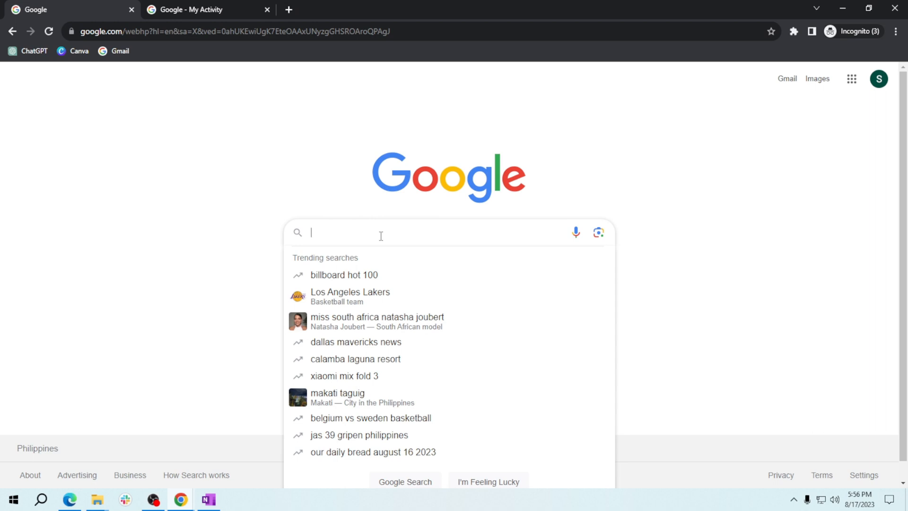
pyautogui.write('define')
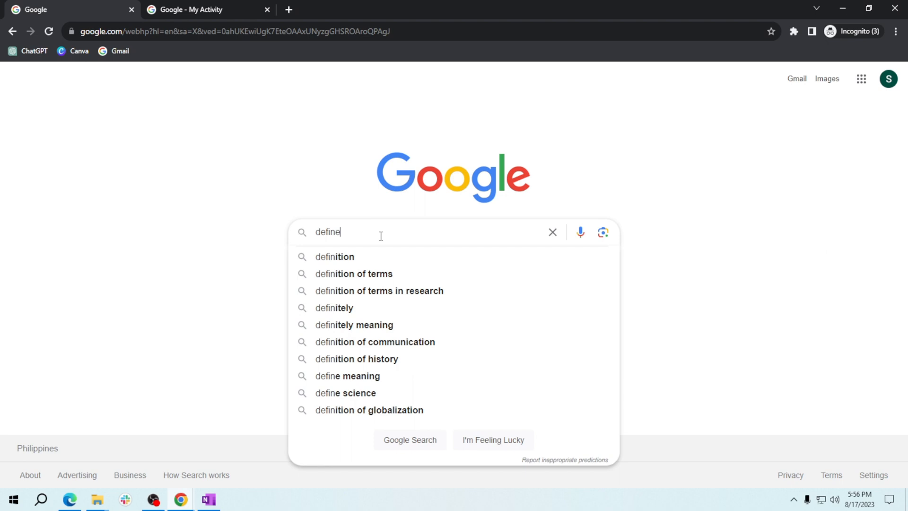
pyautogui.write('happy')
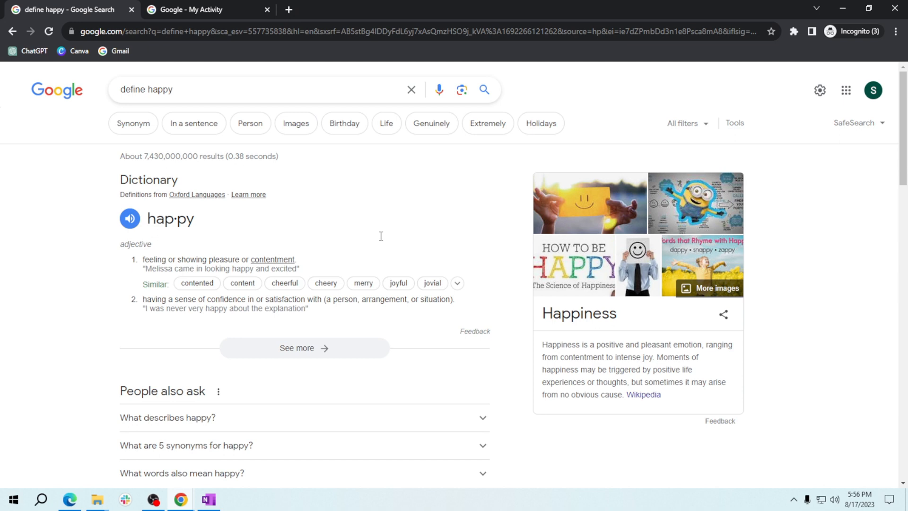
# - Expand the full dictionary entry for happy and show its similar and opposite words
pyautogui.click(304, 348)
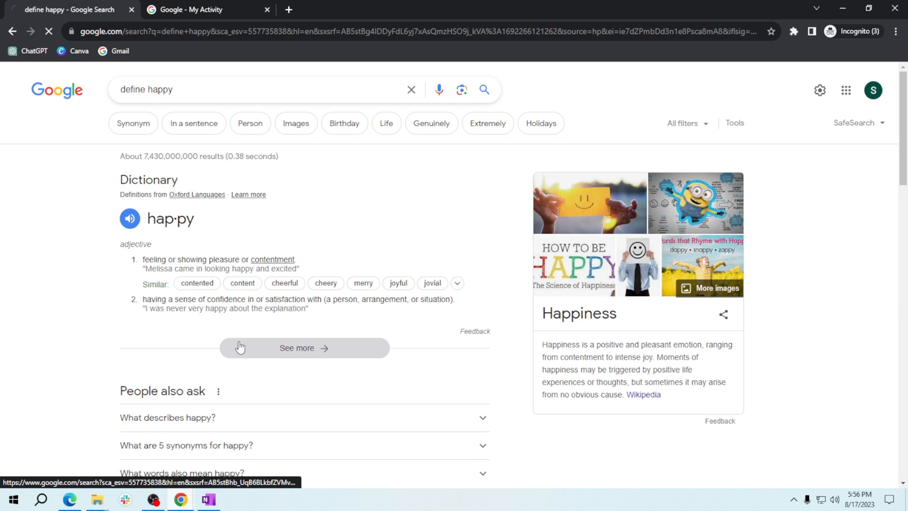
pyautogui.click(304, 348)
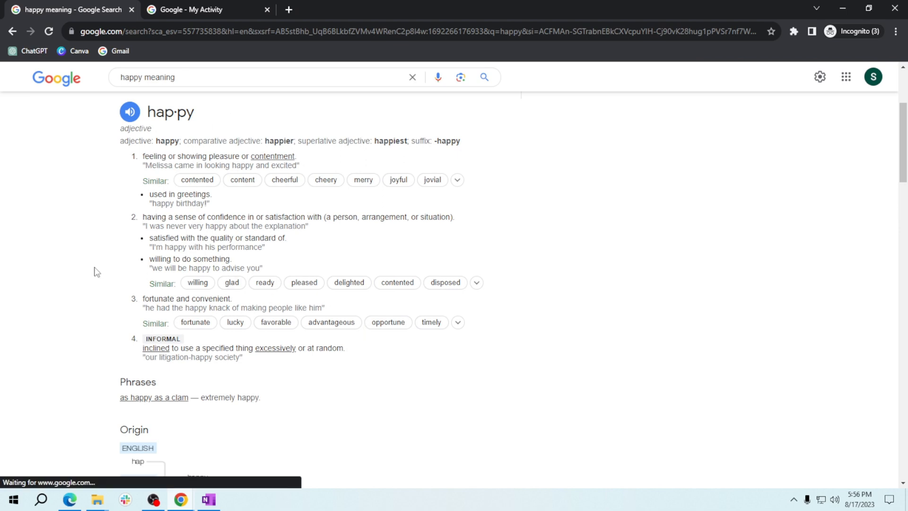
pyautogui.scroll(3)
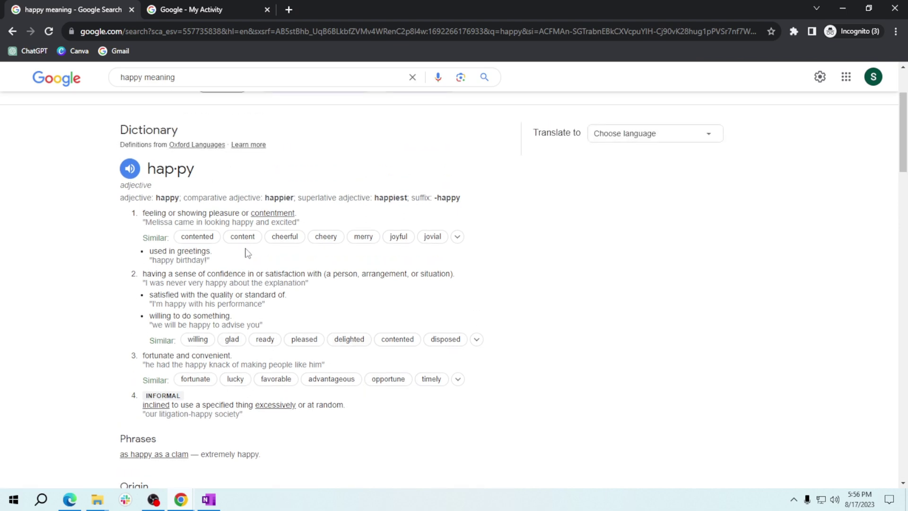
pyautogui.moveTo(253, 268)
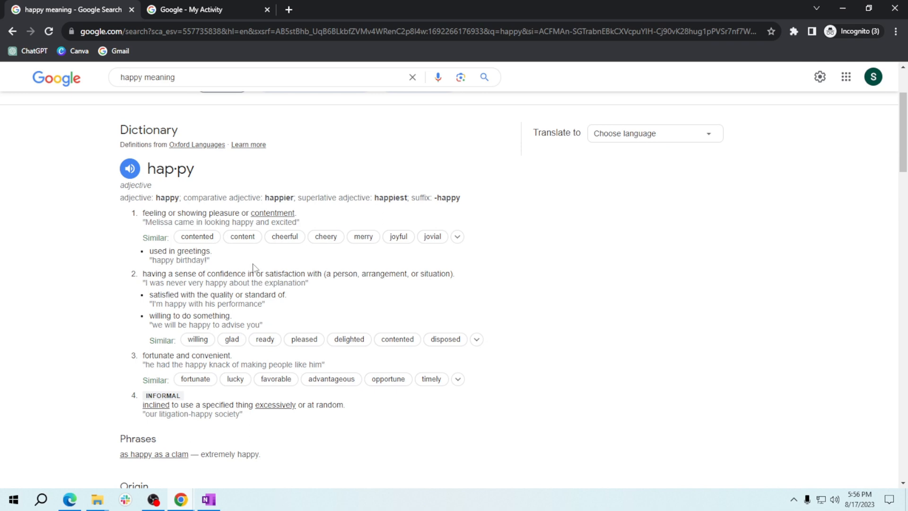
pyautogui.scroll(3)
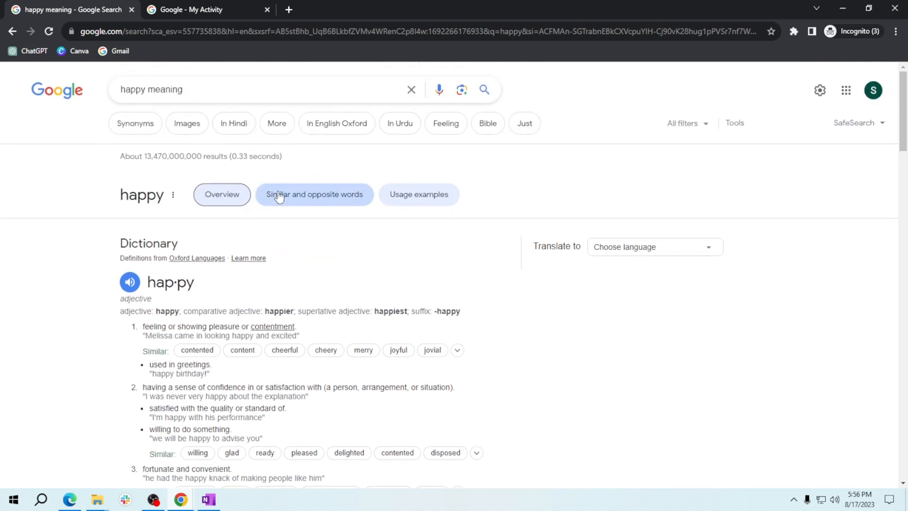
pyautogui.moveTo(317, 210)
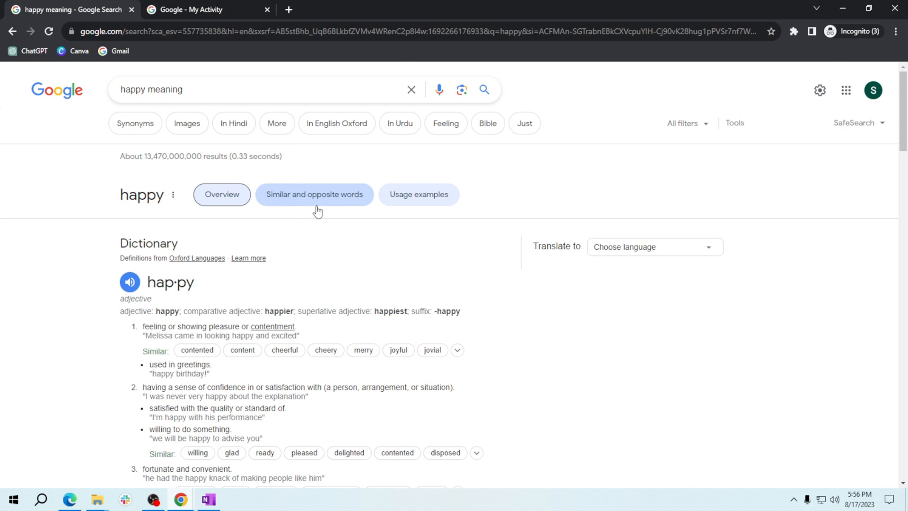
pyautogui.click(315, 194)
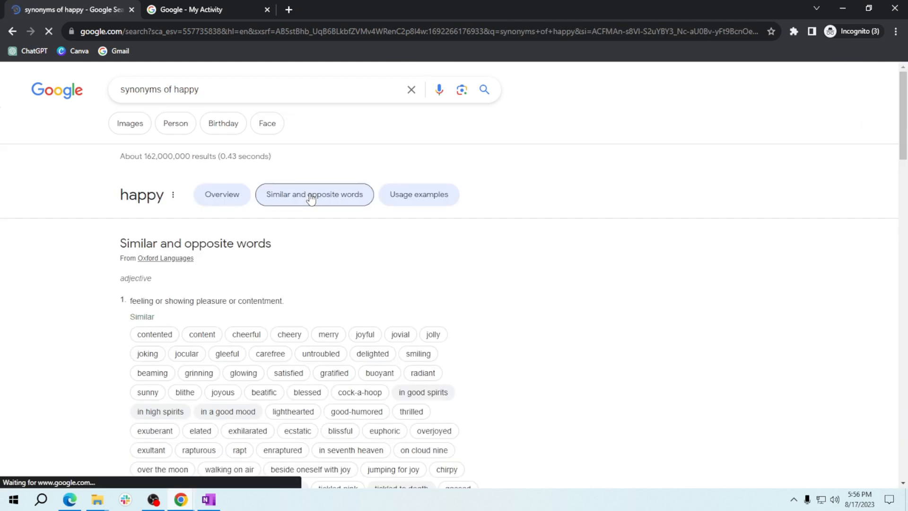
pyautogui.scroll(-3)
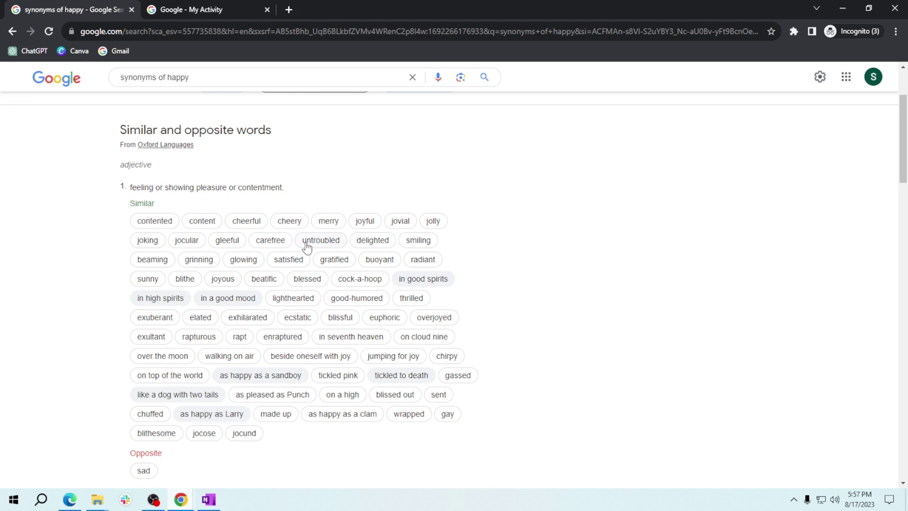
pyautogui.scroll(-3)
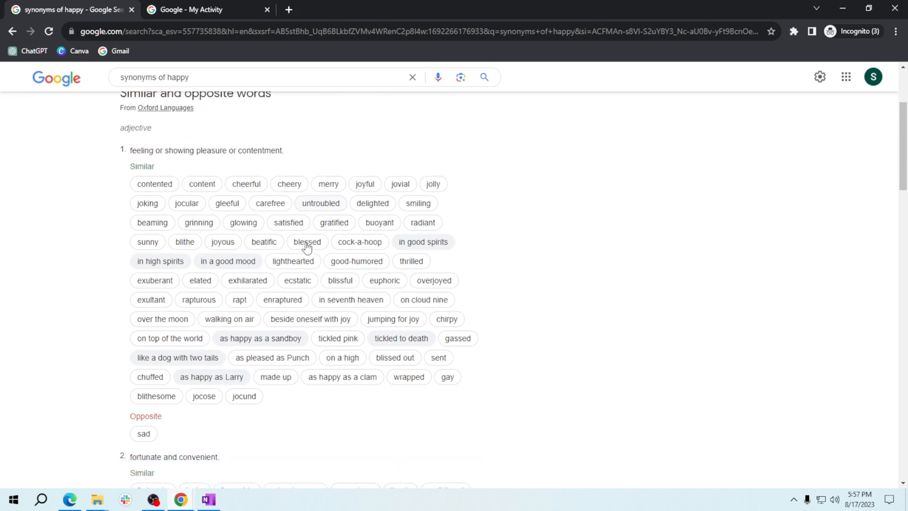
pyautogui.scroll(-3)
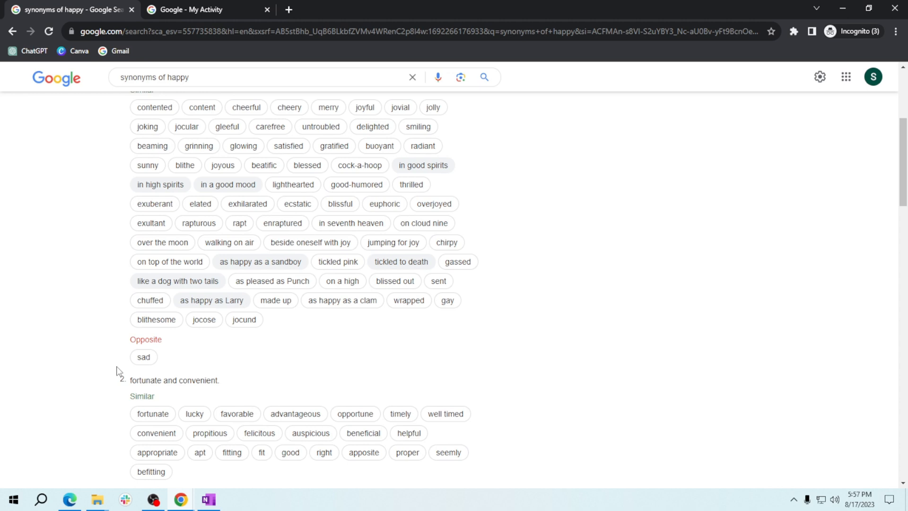
pyautogui.moveTo(175, 360)
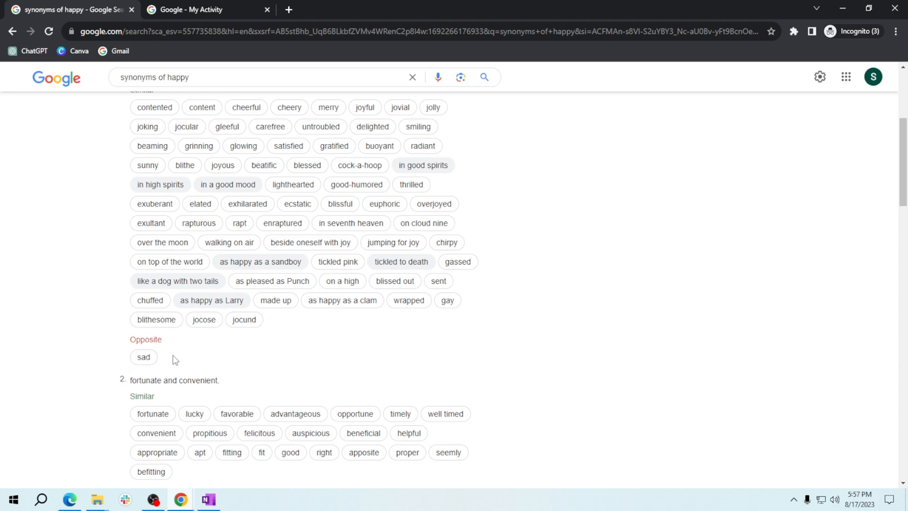
pyautogui.scroll(3)
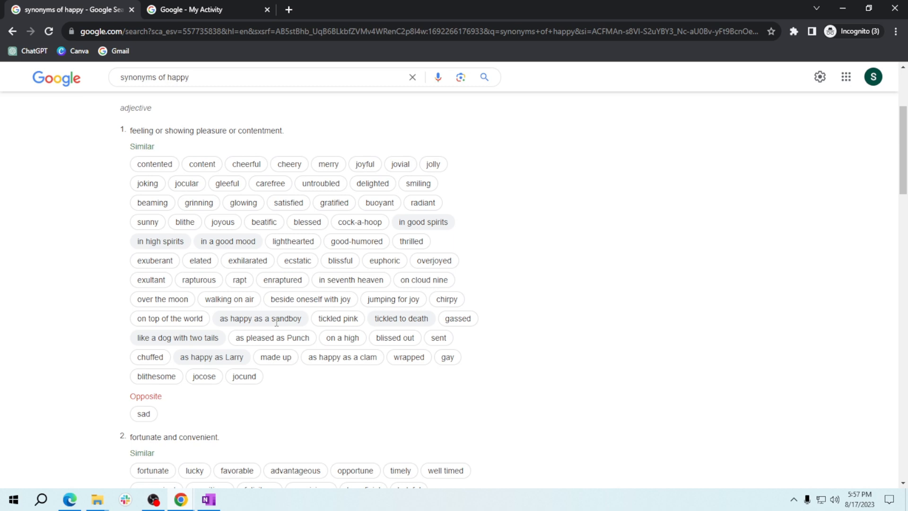
pyautogui.moveTo(186, 62)
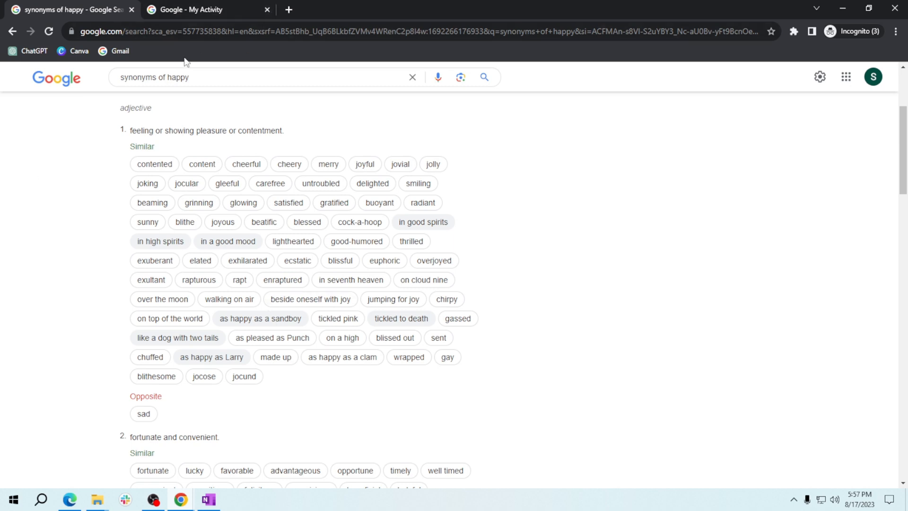
# - Run the suggested search 'antonyms of happy' from the search-box dropdown
pyautogui.click(255, 77)
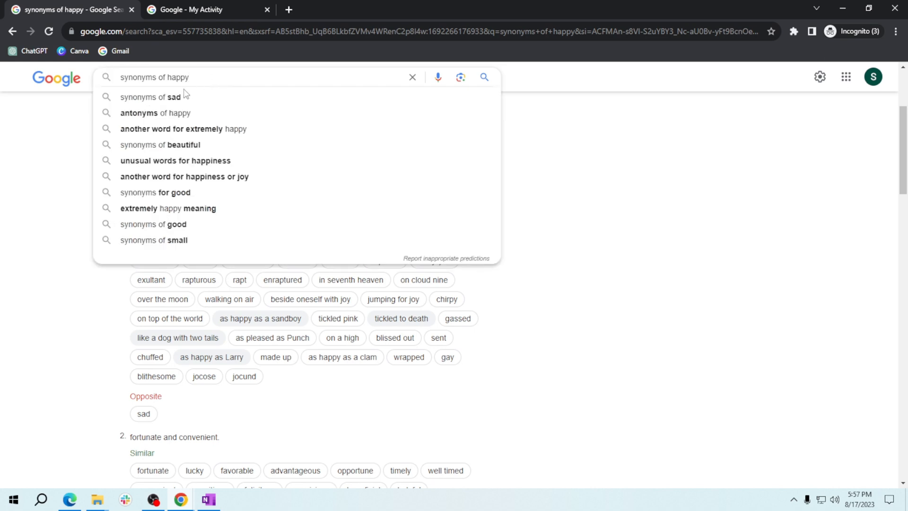
pyautogui.moveTo(164, 114)
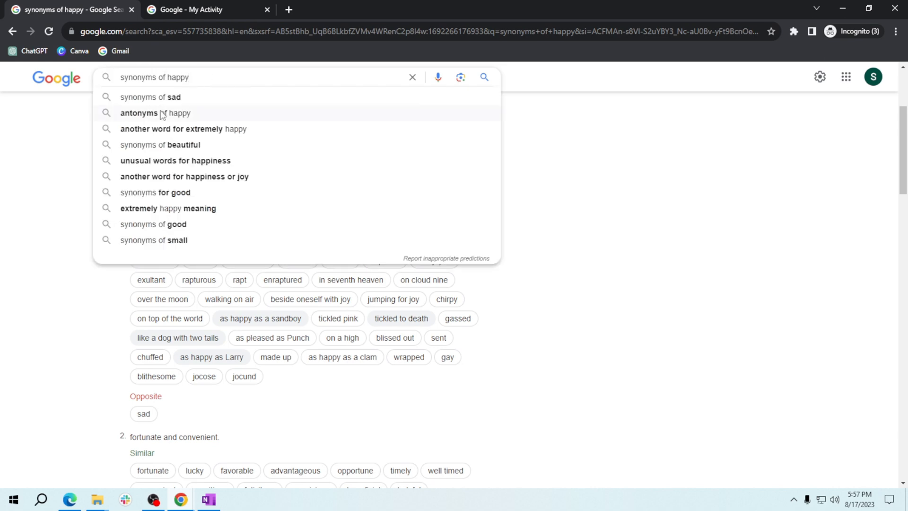
pyautogui.moveTo(164, 118)
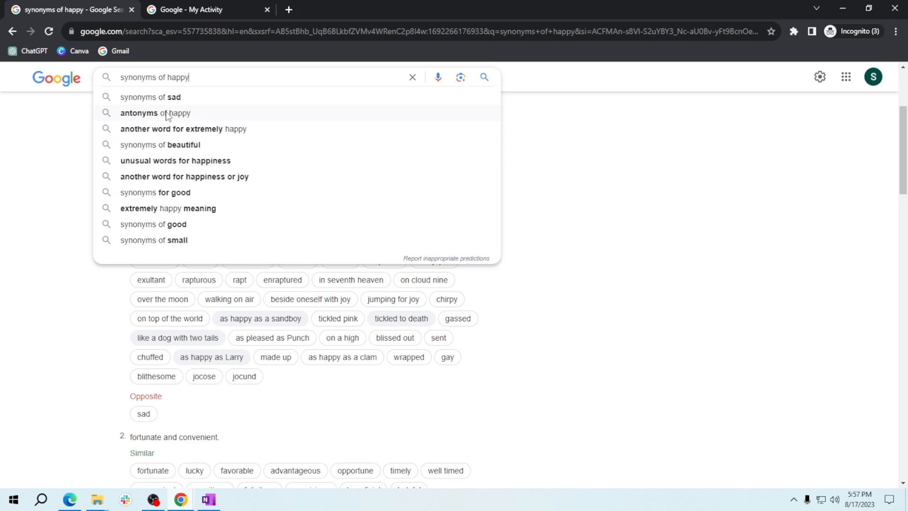
pyautogui.click(155, 113)
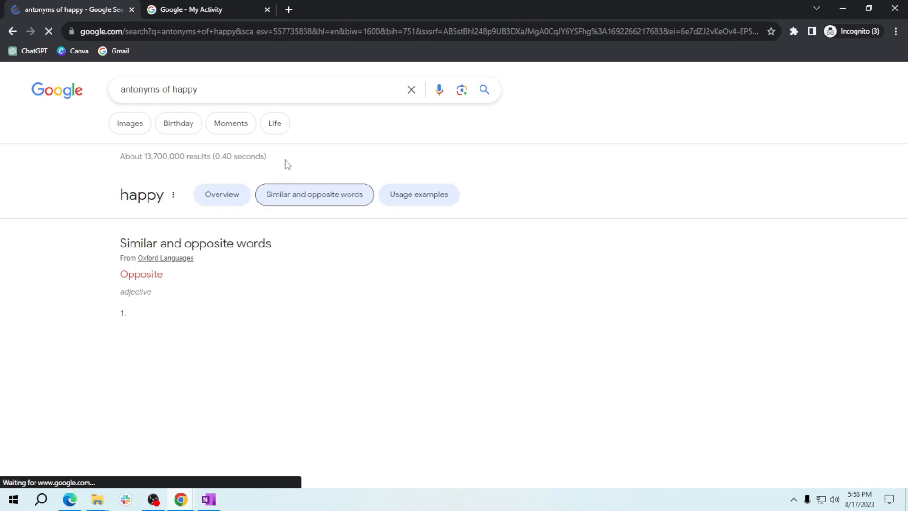